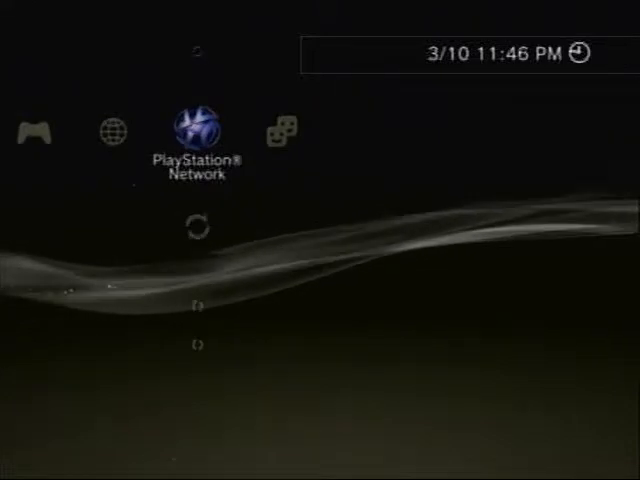
# From System Settings, start a hard disk backup in the Backup Utility.
pyautogui.click(196, 128)
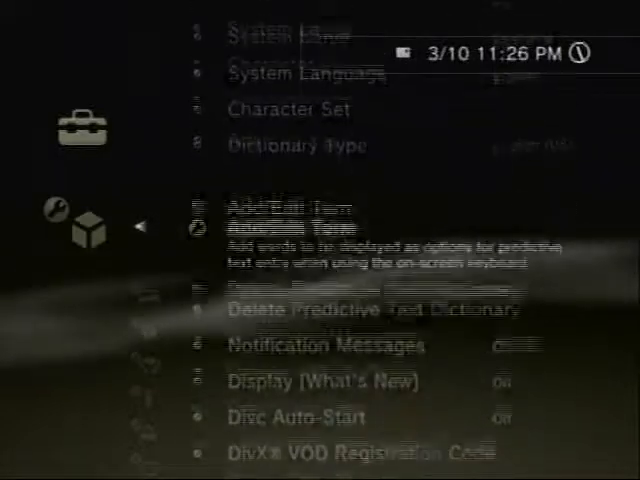
pyautogui.scroll(-3)
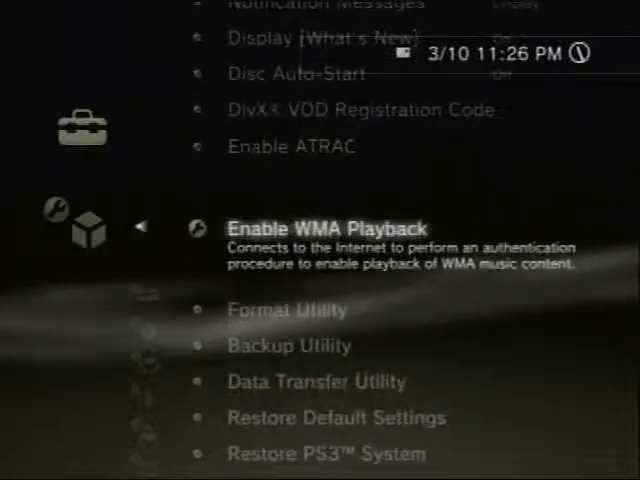
pyautogui.click(288, 344)
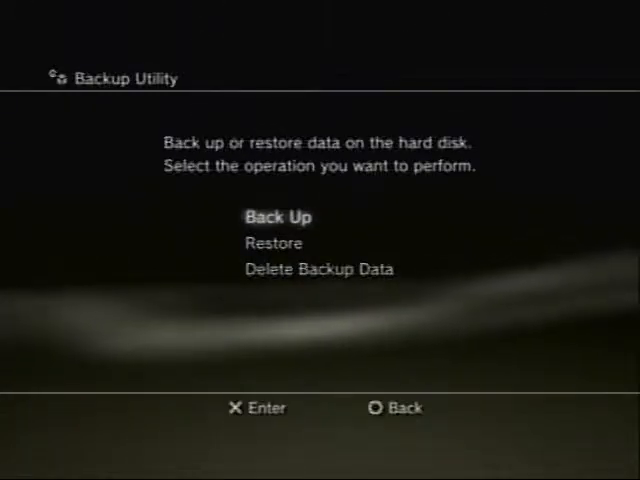
pyautogui.click(278, 216)
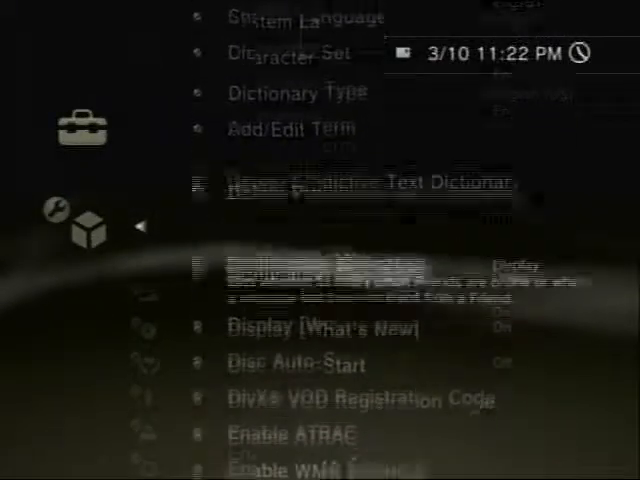
# In the Format Utility, choose the Allot 10GB to the Other OS partition setting.
pyautogui.scroll(-3)
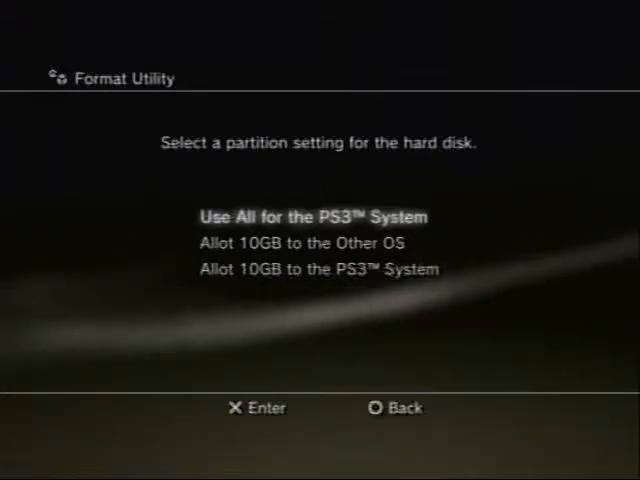
pyautogui.press('Down')
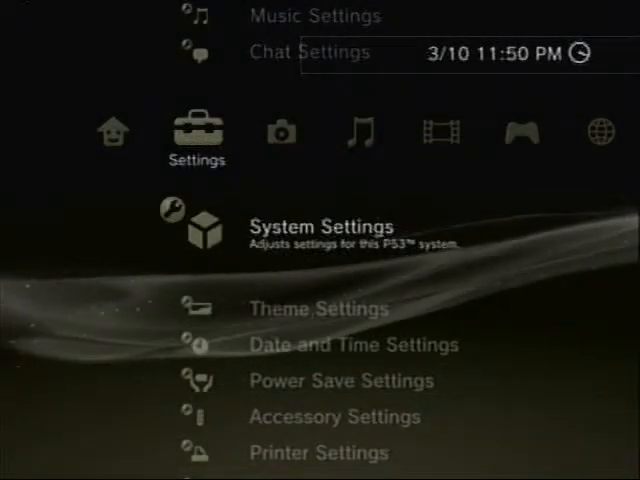
# Install the disc's /PS3/otheros/otheros.bld through Install Other OS and acknowledge completion.
pyautogui.click(312, 226)
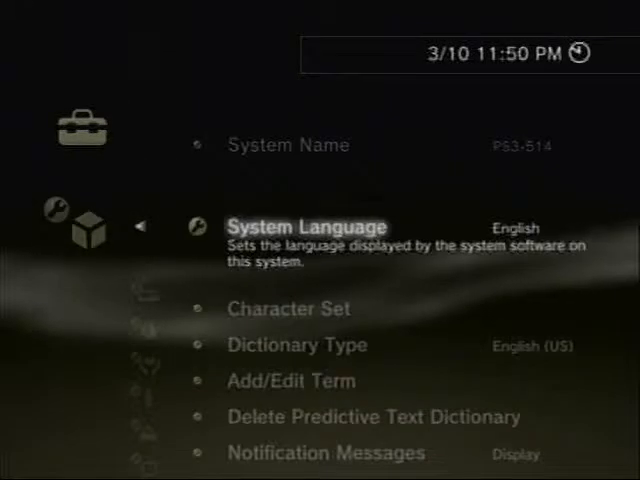
pyautogui.scroll(-3)
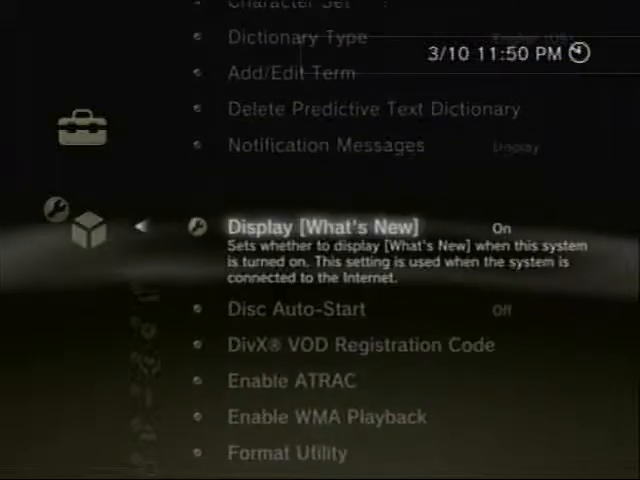
pyautogui.scroll(-3)
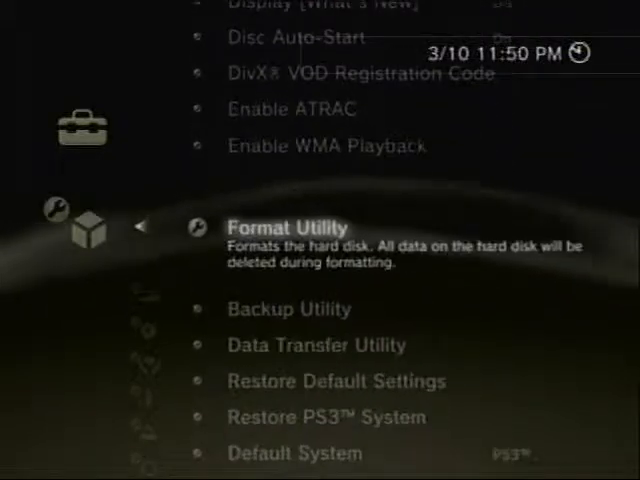
pyautogui.scroll(-3)
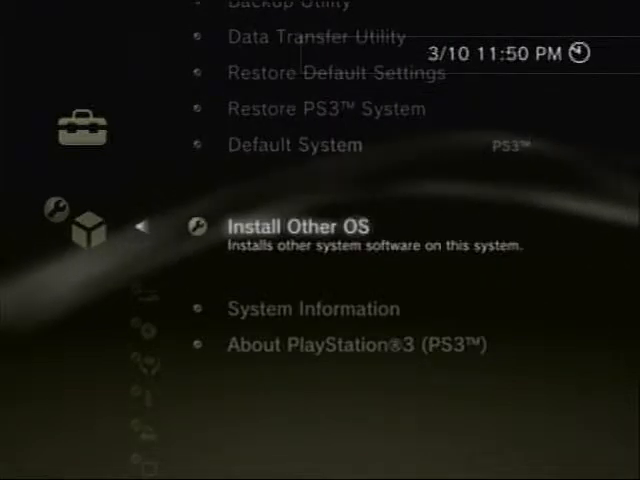
pyautogui.click(300, 226)
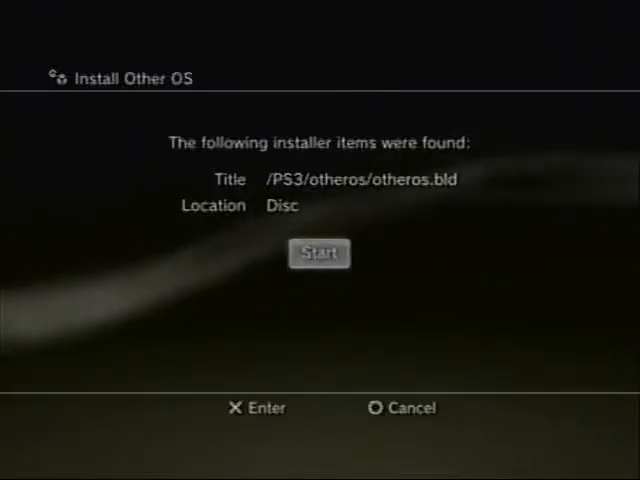
pyautogui.click(320, 252)
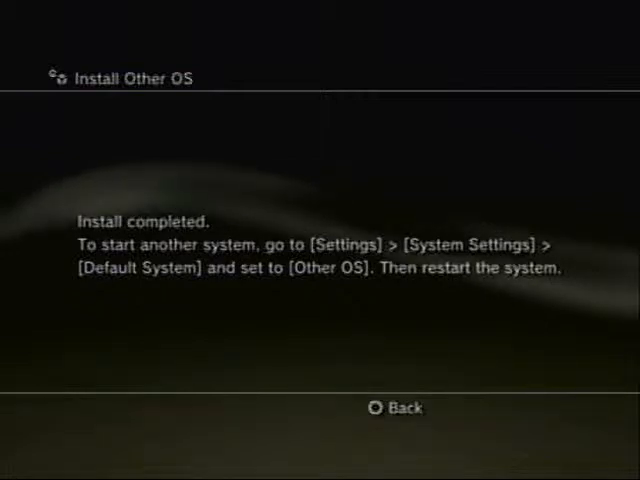
pyautogui.click(396, 408)
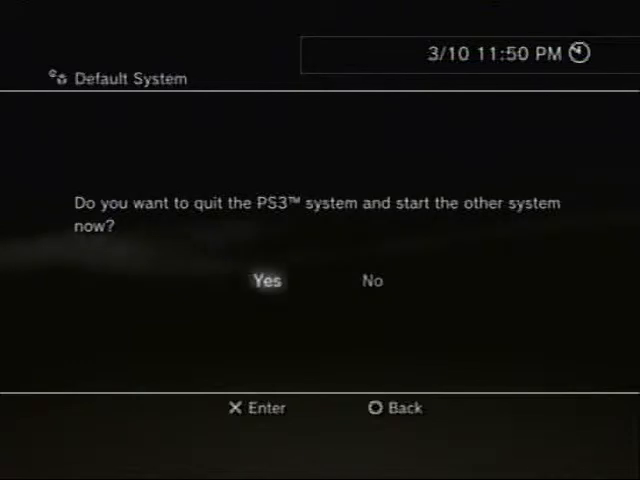
# Answer Yes to quit the PS3 system and boot the other system into Linux.
pyautogui.click(266, 280)
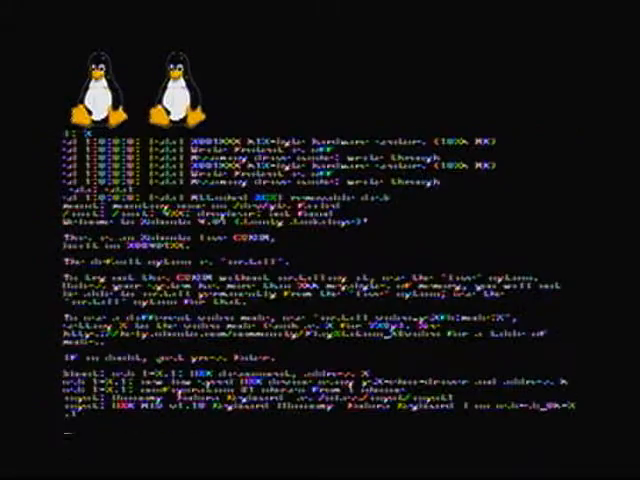
pyautogui.scroll(-3)
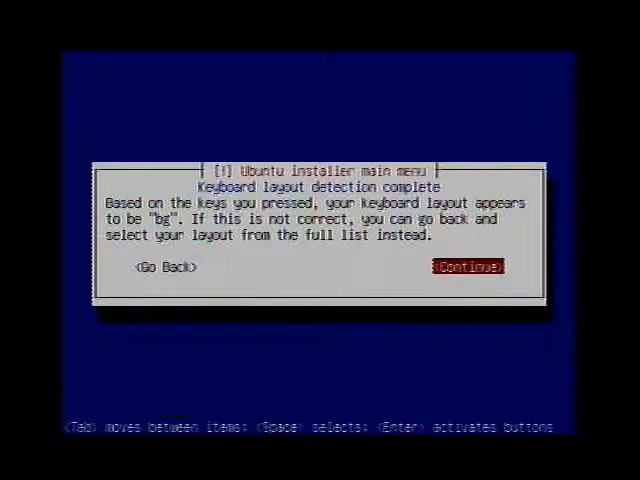
# Continue past keyboard layout detection, keeping the detected layout.
pyautogui.click(468, 266)
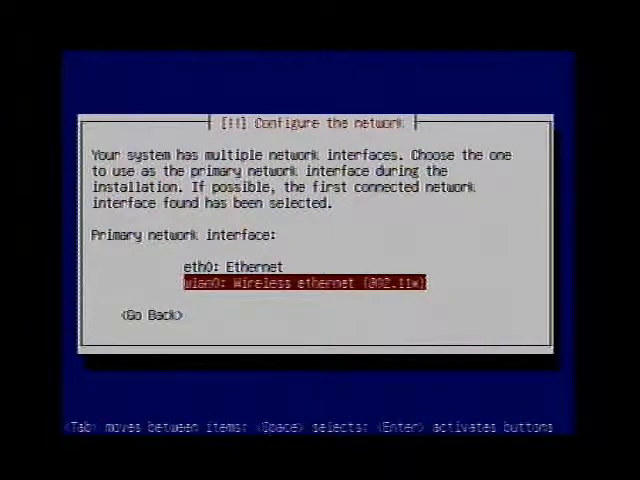
# Select eth0: Ethernet as the primary network interface.
pyautogui.press('Up')
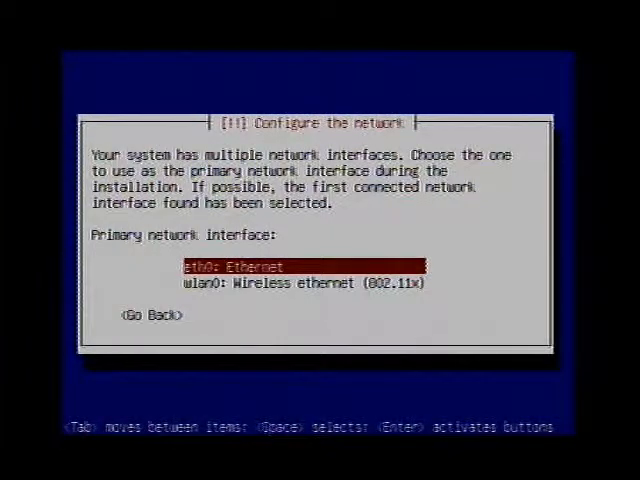
pyautogui.press('Return')
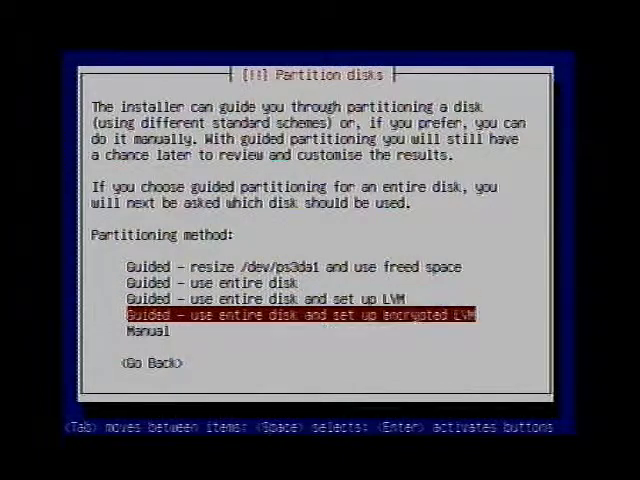
# Manually set partition #1 of /dev/ps3da as Ext3 mounted at / and write changes to disk.
pyautogui.press('Down')
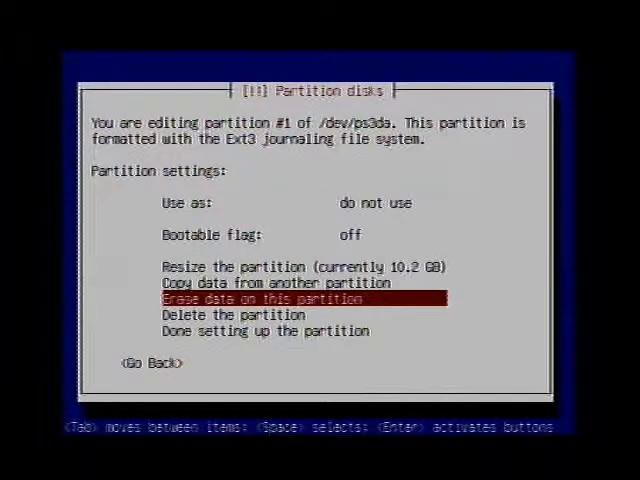
pyautogui.press('up')
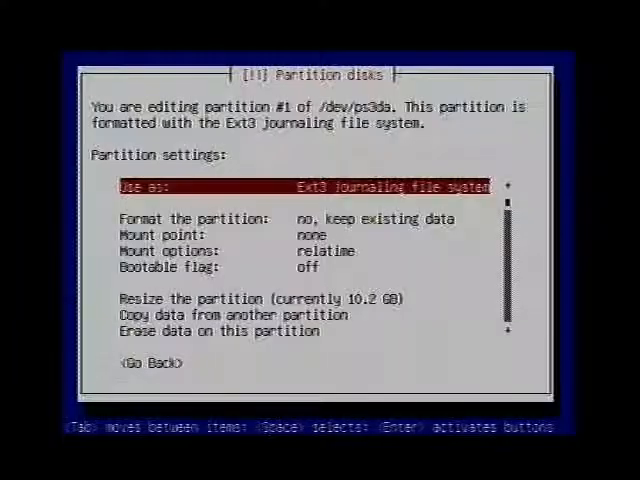
pyautogui.press('Down')
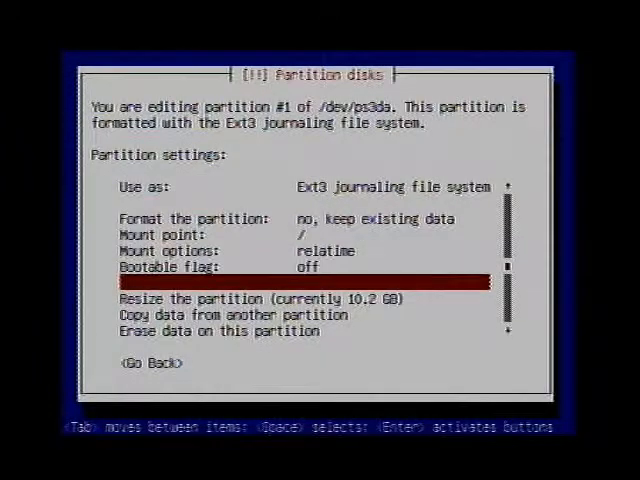
pyautogui.press('down')
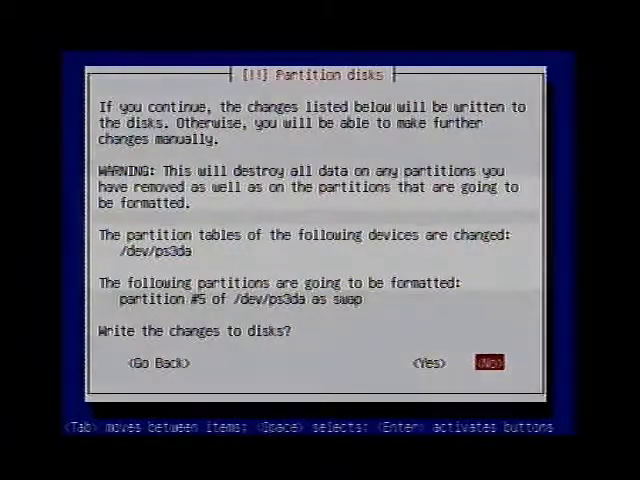
pyautogui.click(430, 362)
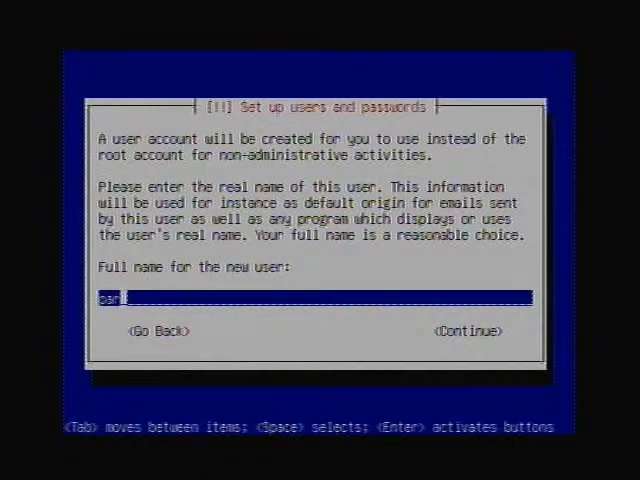
# Enter 'ker' as the new user's full name.
pyautogui.write('ker')
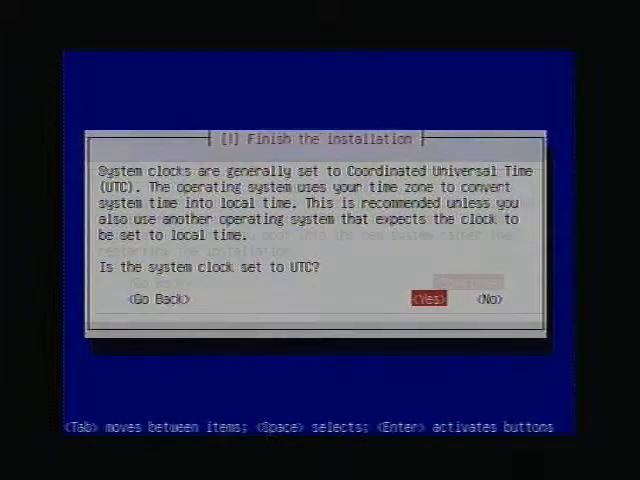
# Confirm the clock is set to UTC and reboot after installation completes.
pyautogui.click(430, 298)
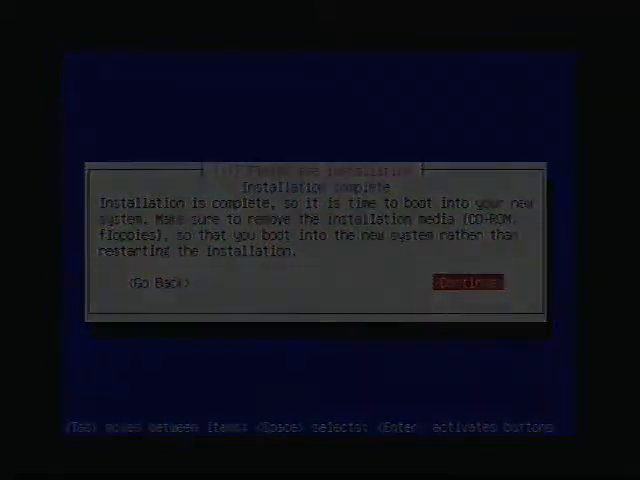
pyautogui.click(468, 280)
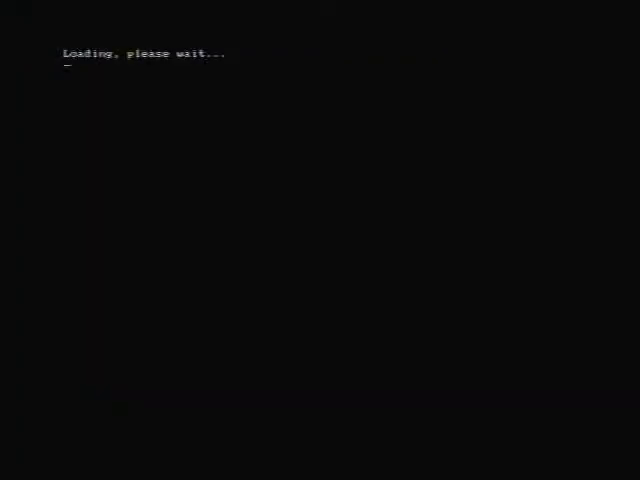